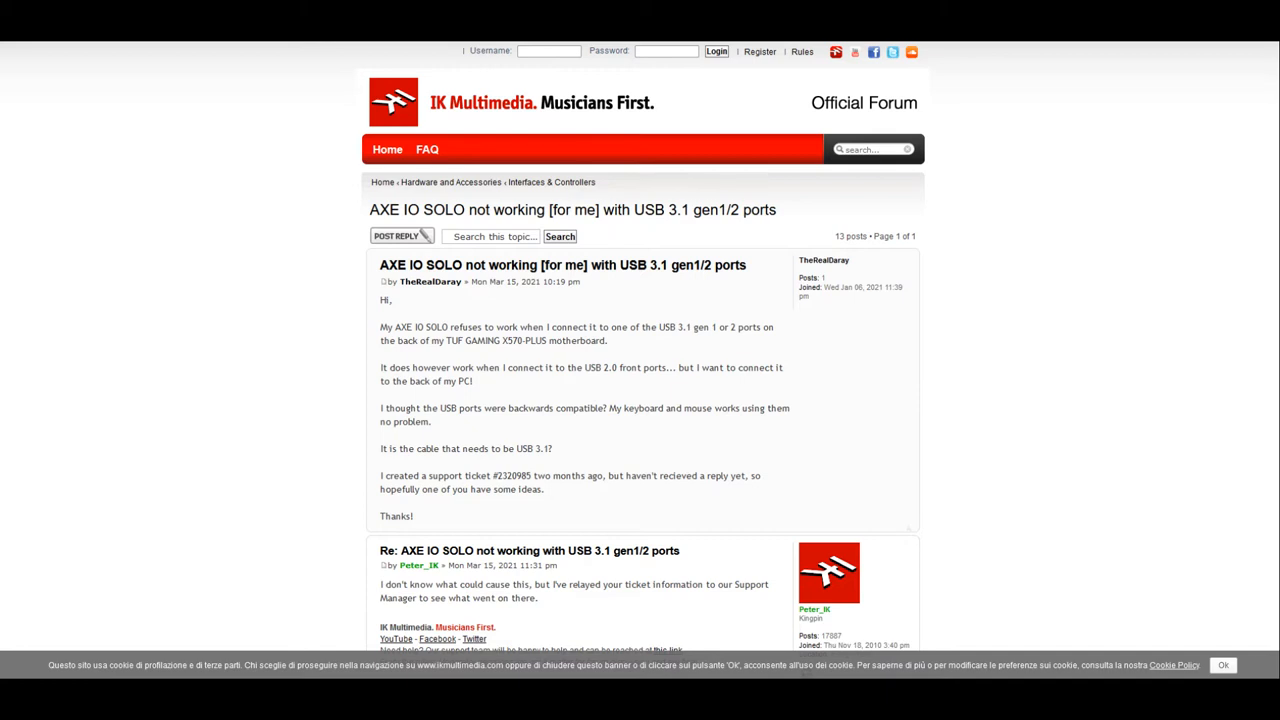
Scroll through the guide's maintenance and hardware sections down to Drivers and firmware
scroll("down", 3)
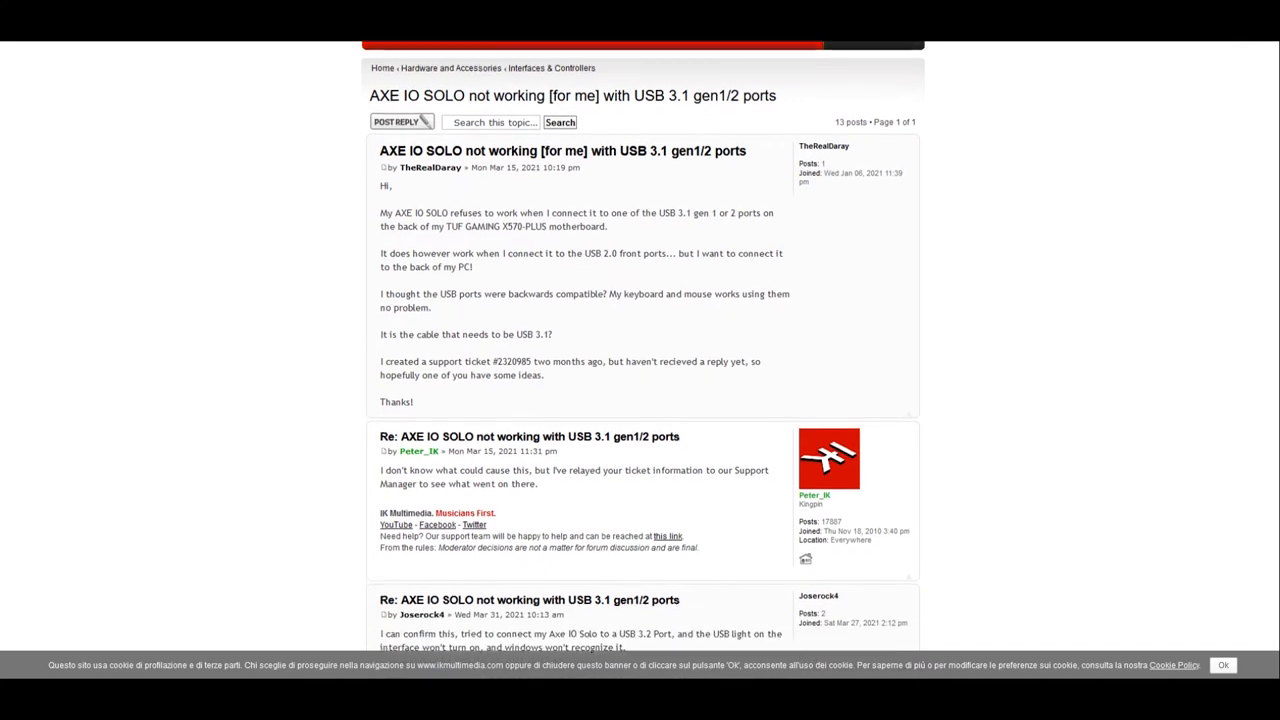
scroll("down", 3)
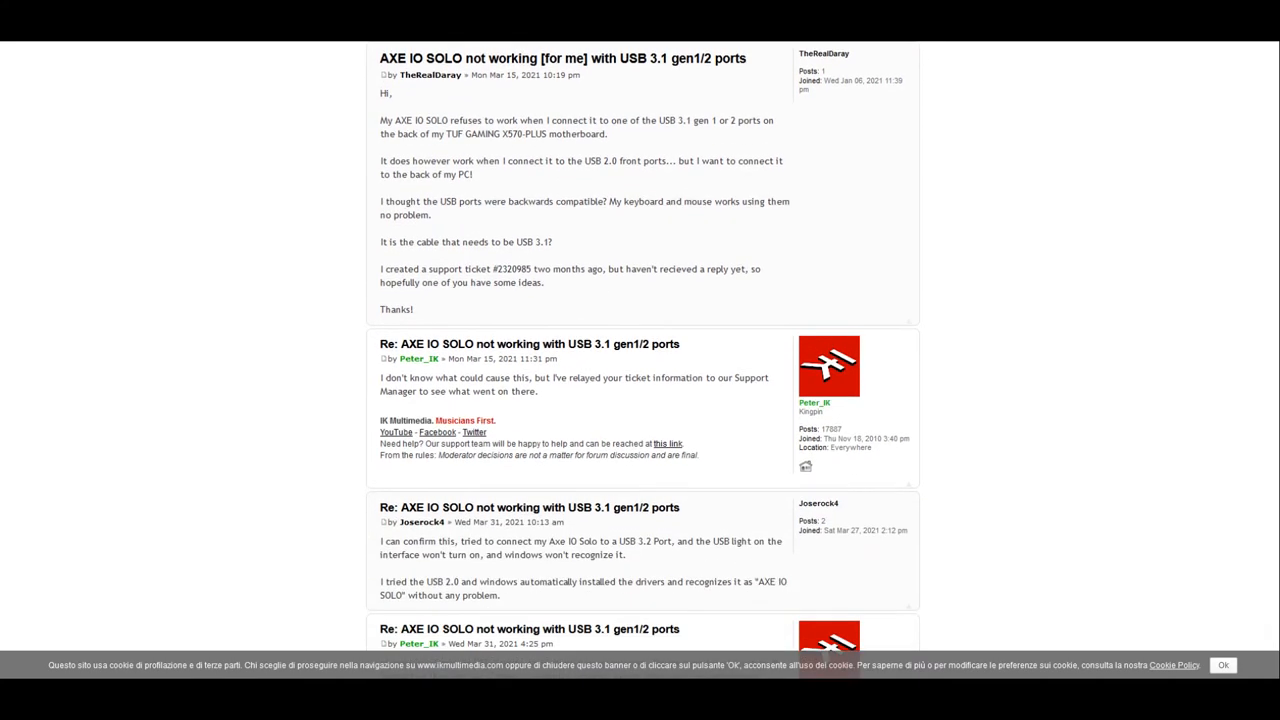
scroll("down", 3)
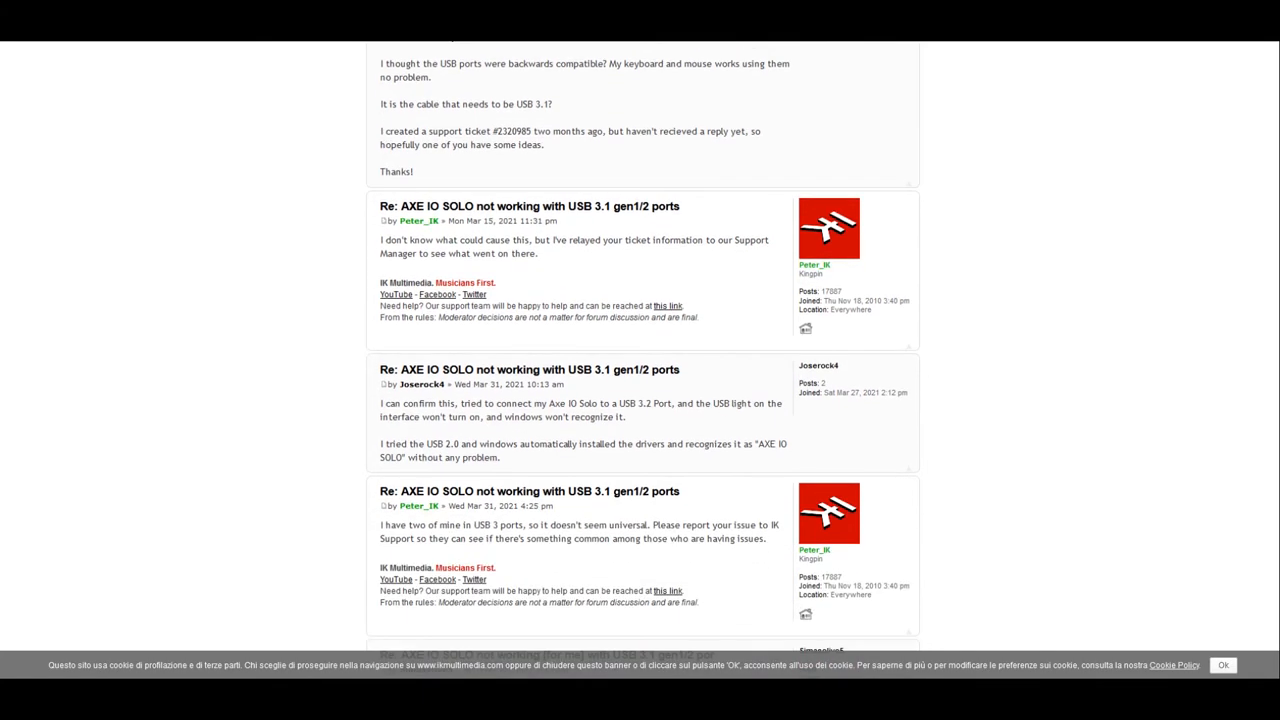
scroll("down", 3)
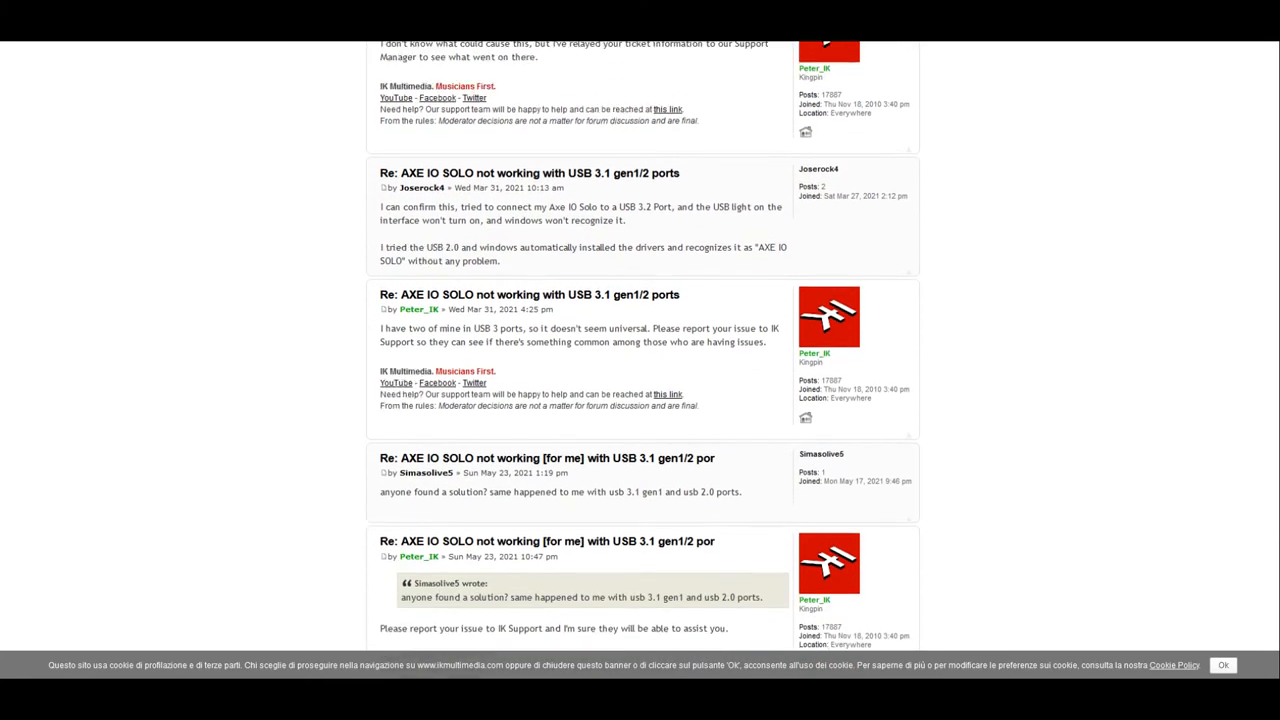
scroll("down", 3)
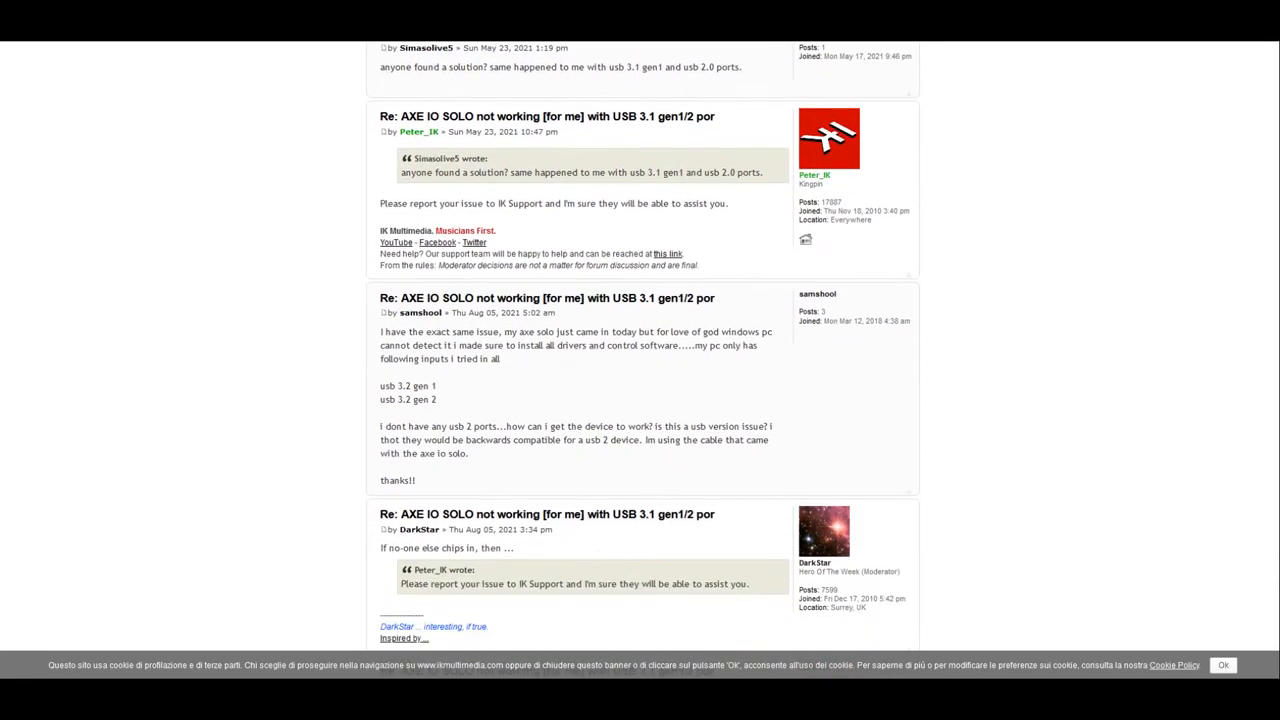
scroll("down", 3)
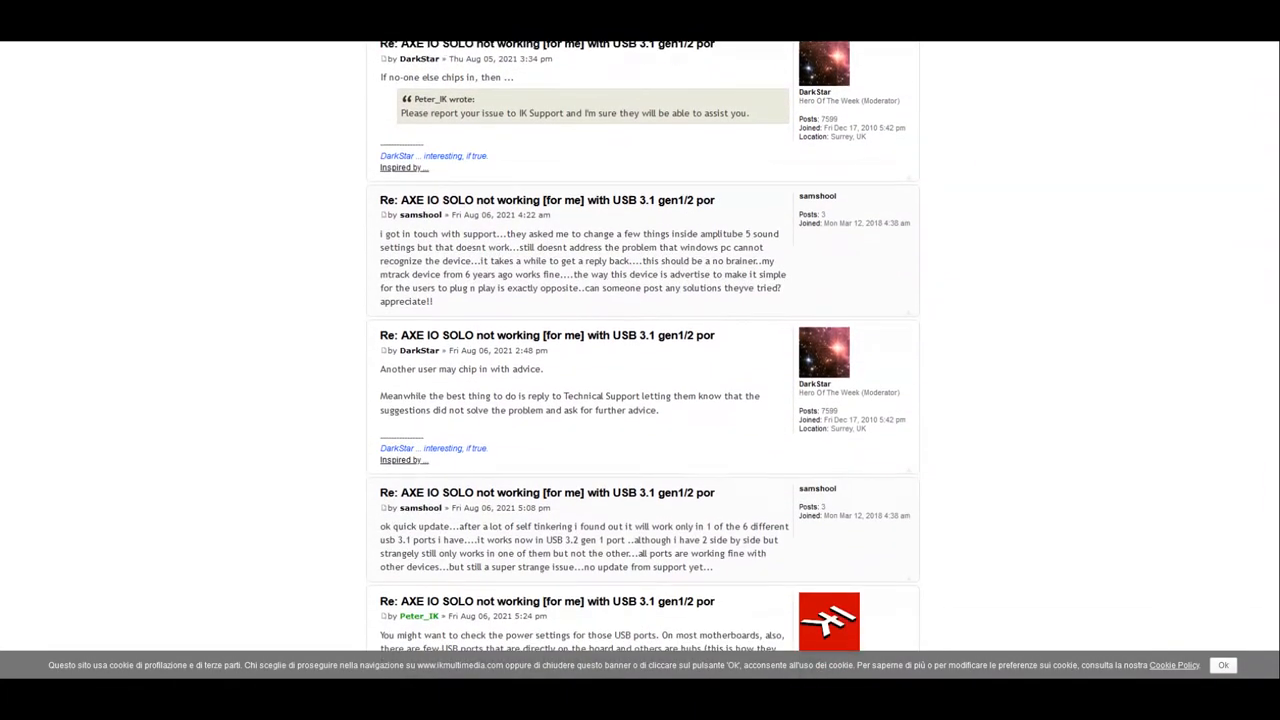
scroll("down", 3)
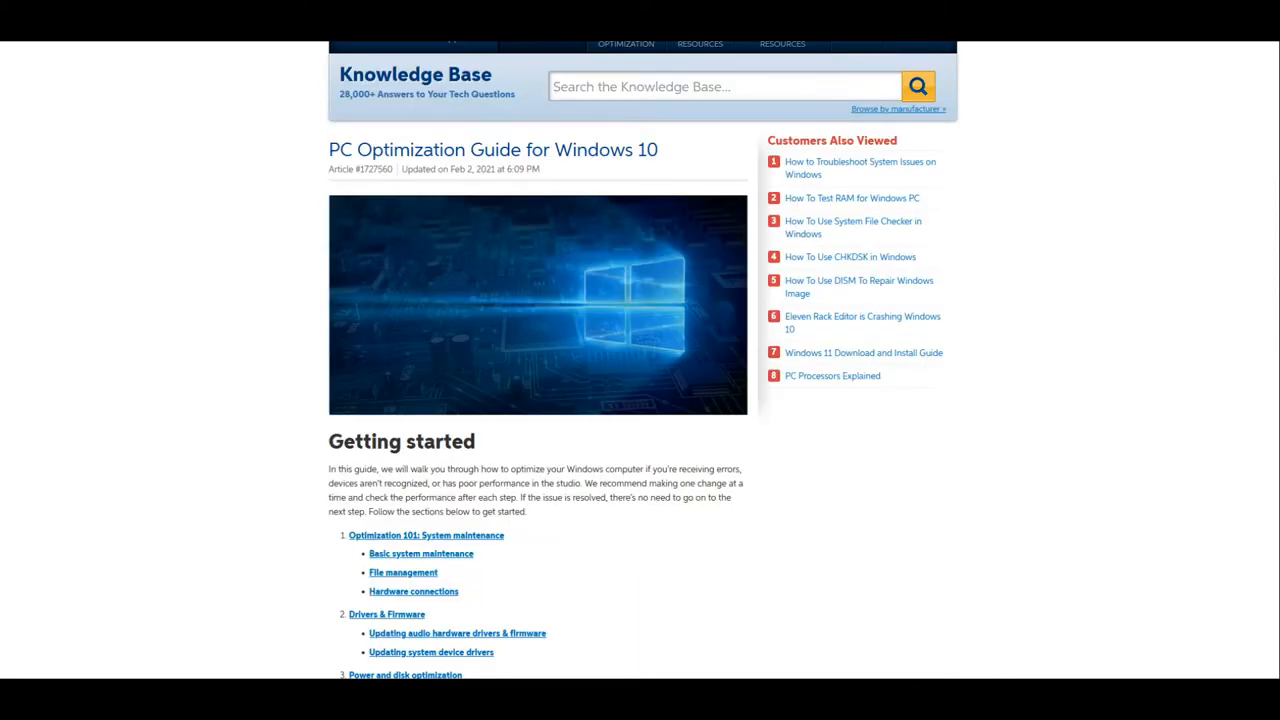
scroll("up", 3)
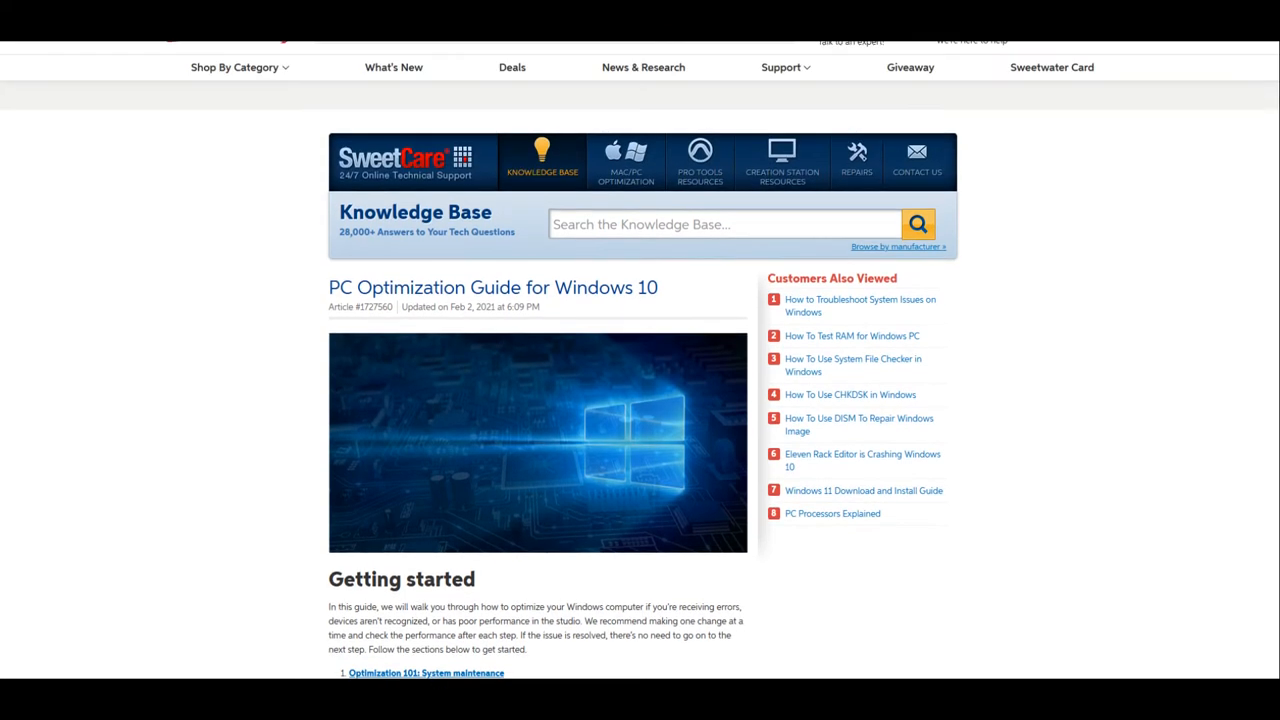
scroll("down", 3)
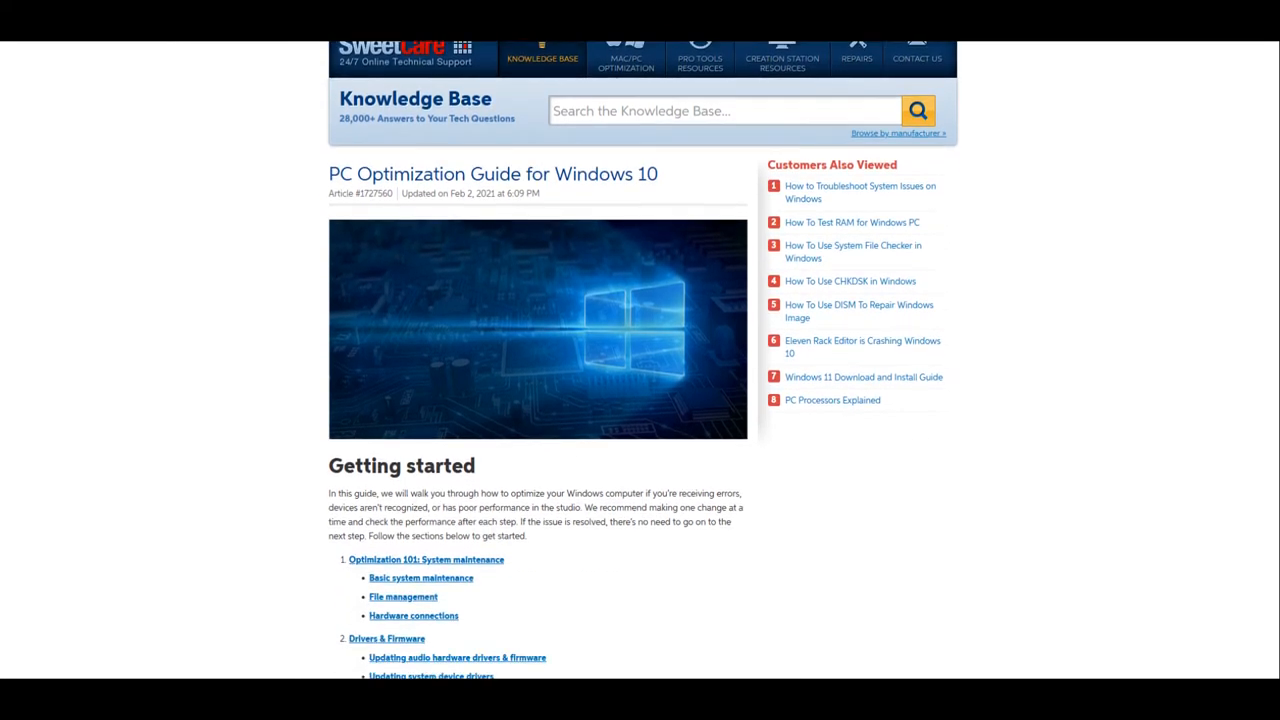
scroll("down", 3)
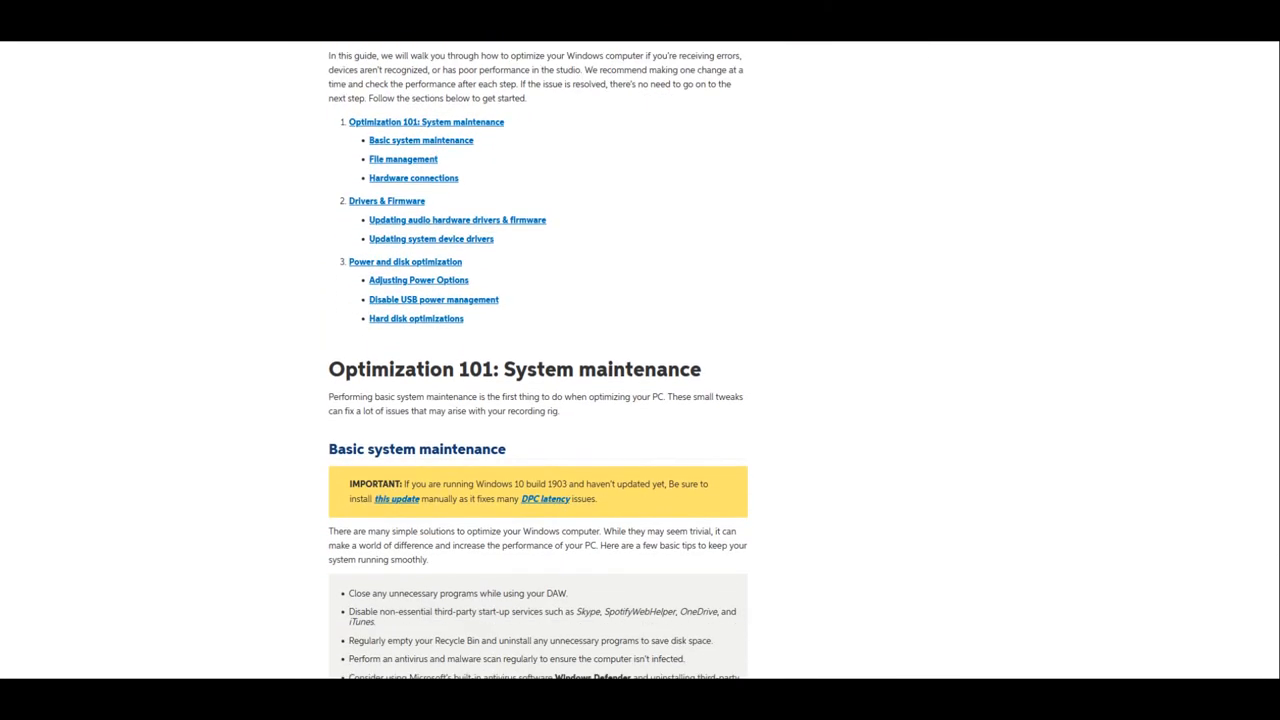
scroll("down", 3)
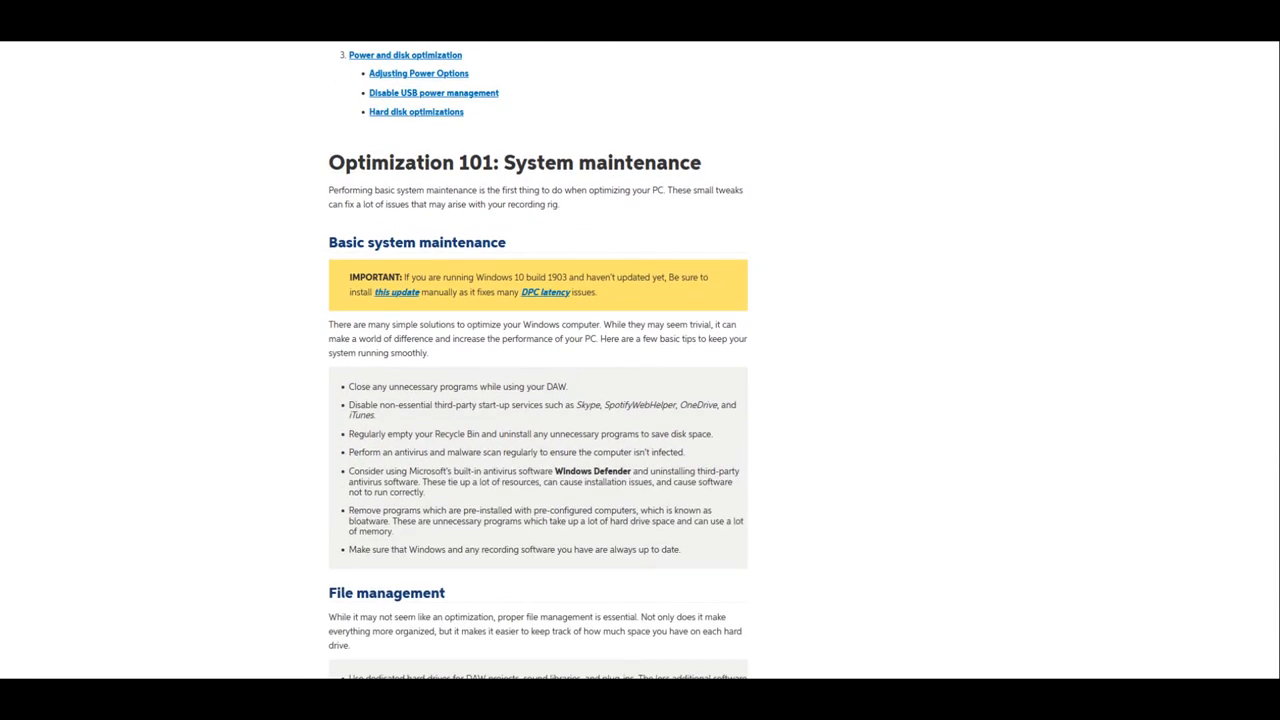
scroll("down", 3)
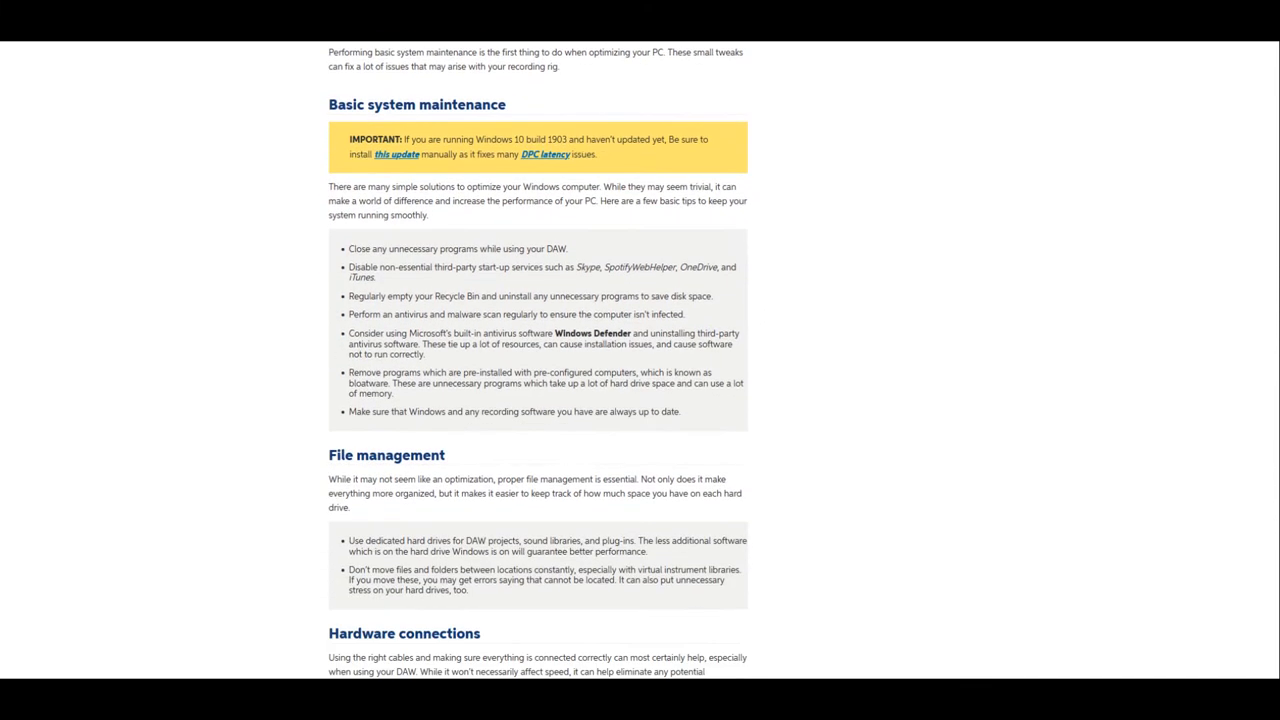
scroll("down", 3)
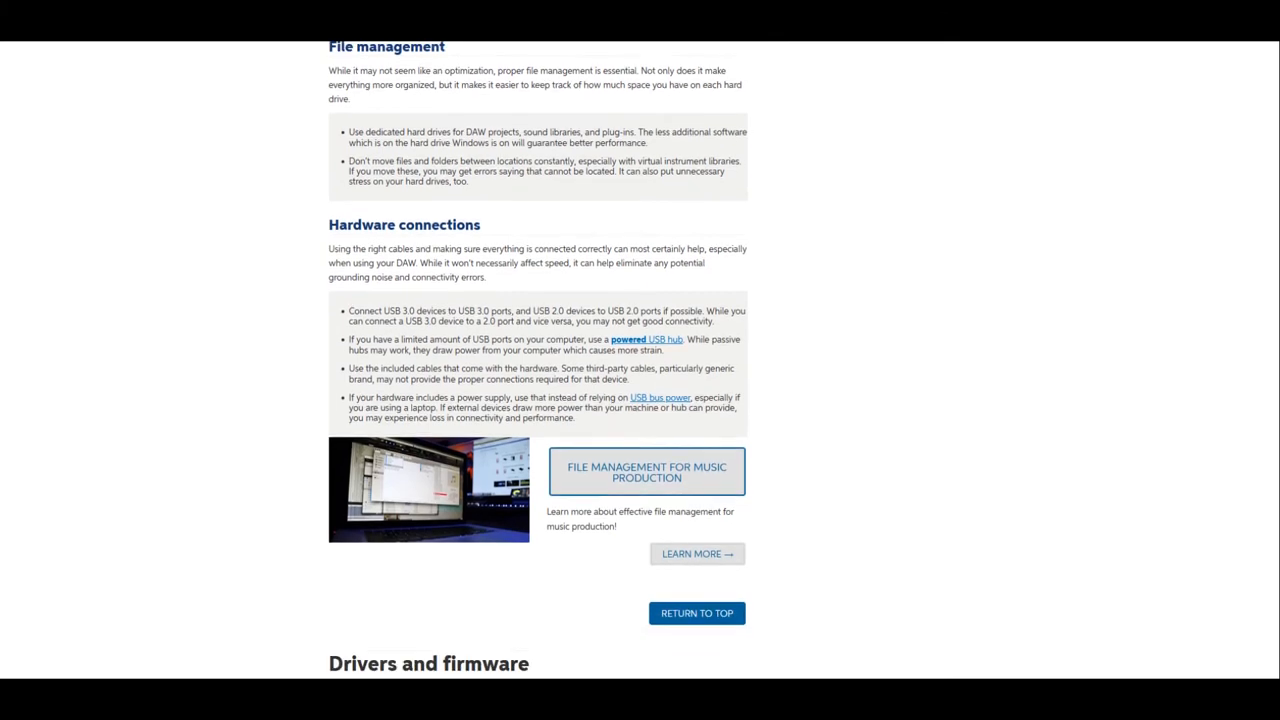
scroll("down", 3)
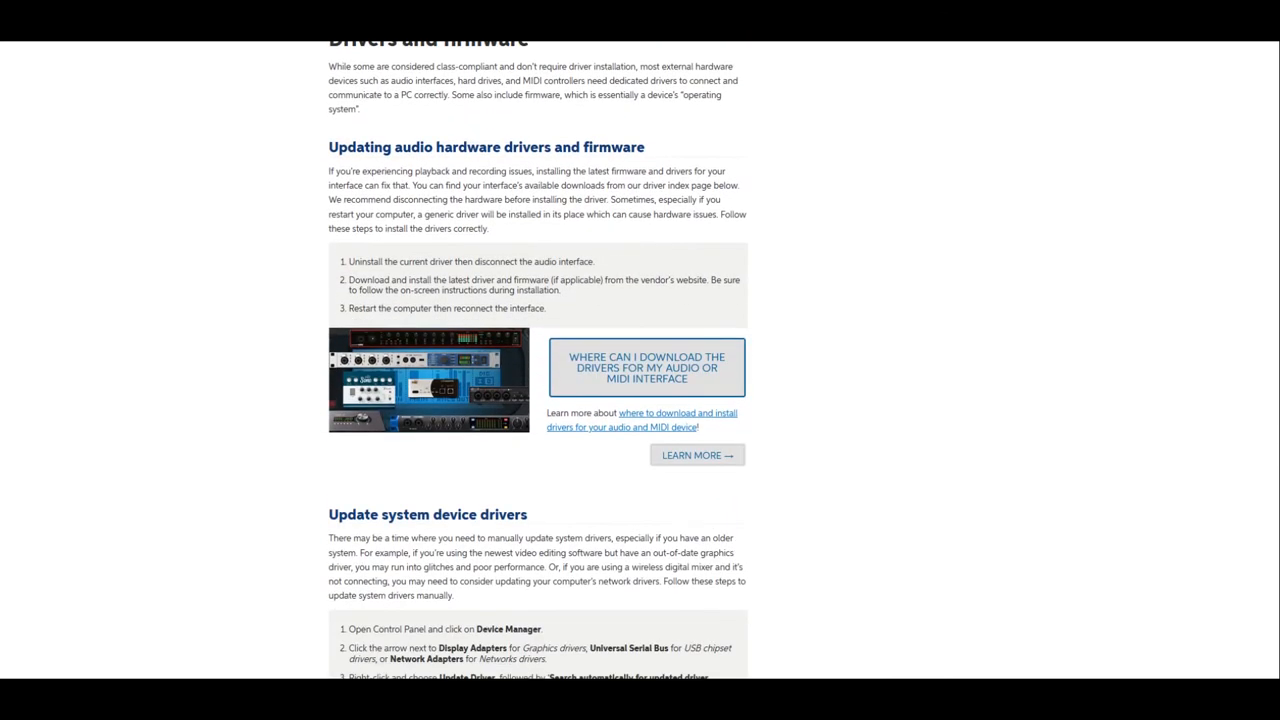
scroll("down", 3)
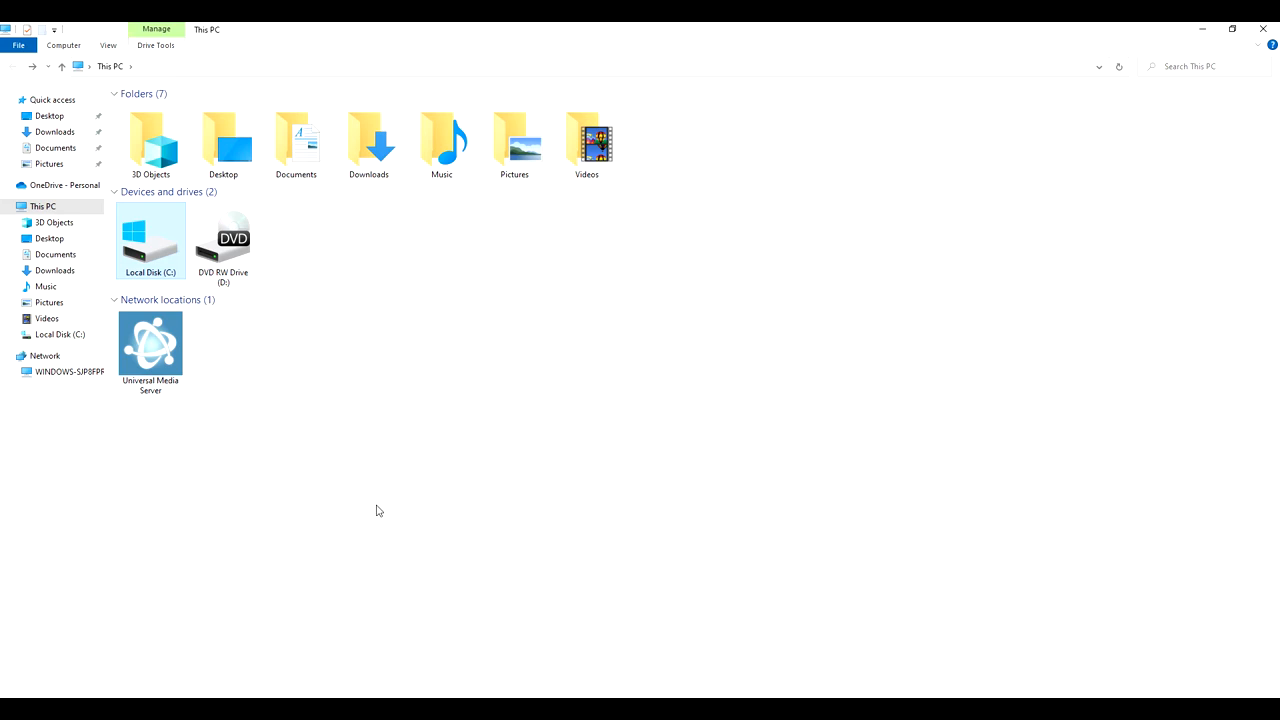
mouse_move(324, 460)
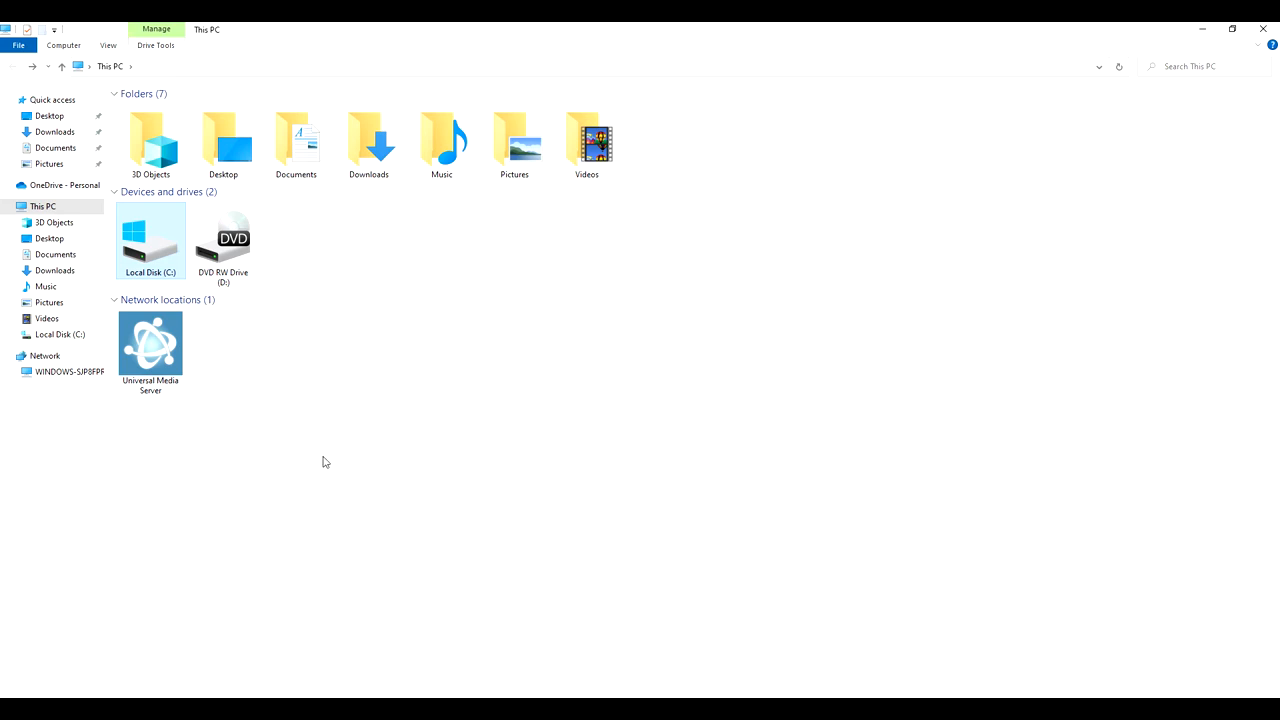
Go into Local Disk (C:) and then into its Program Files folder
double_click(152, 240)
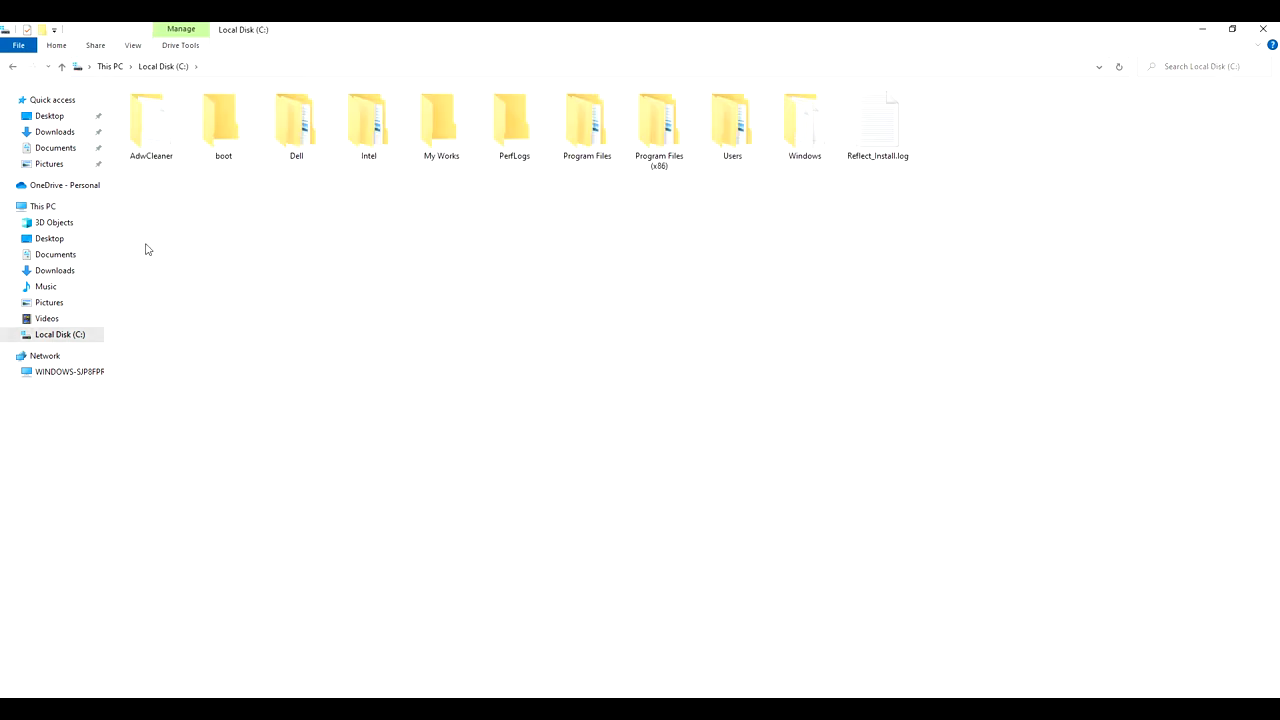
mouse_move(698, 192)
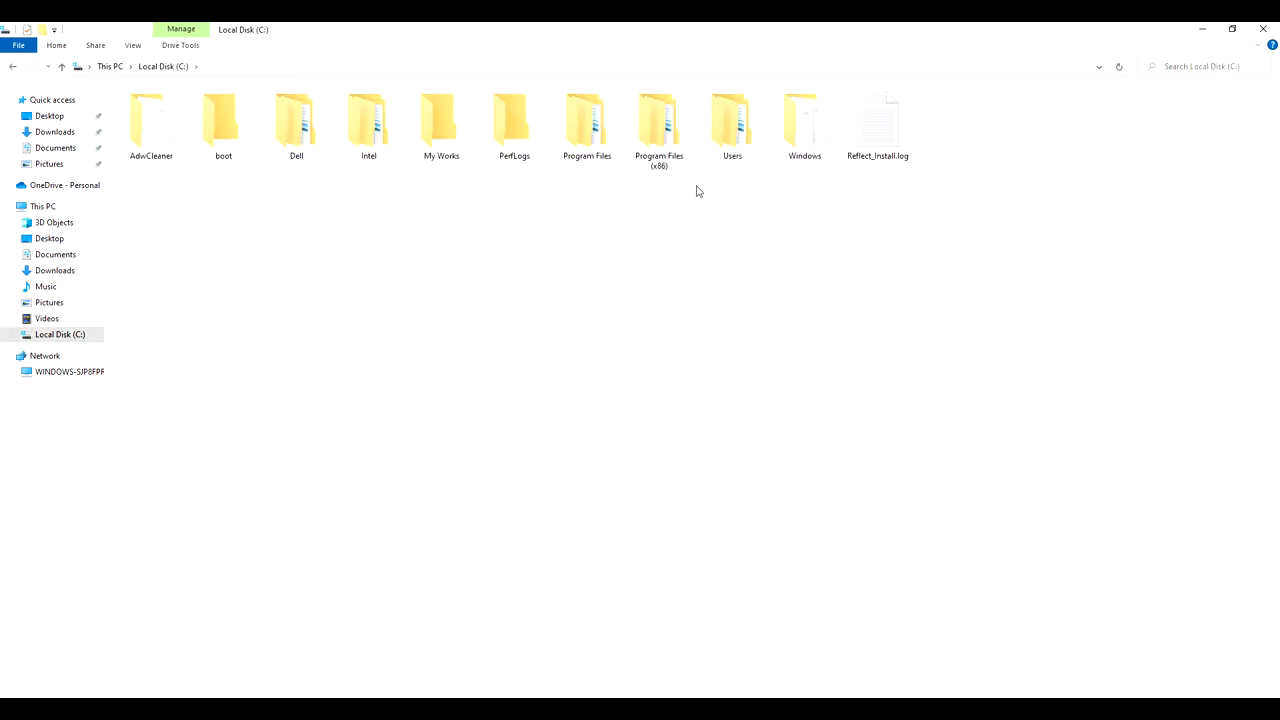
mouse_move(592, 180)
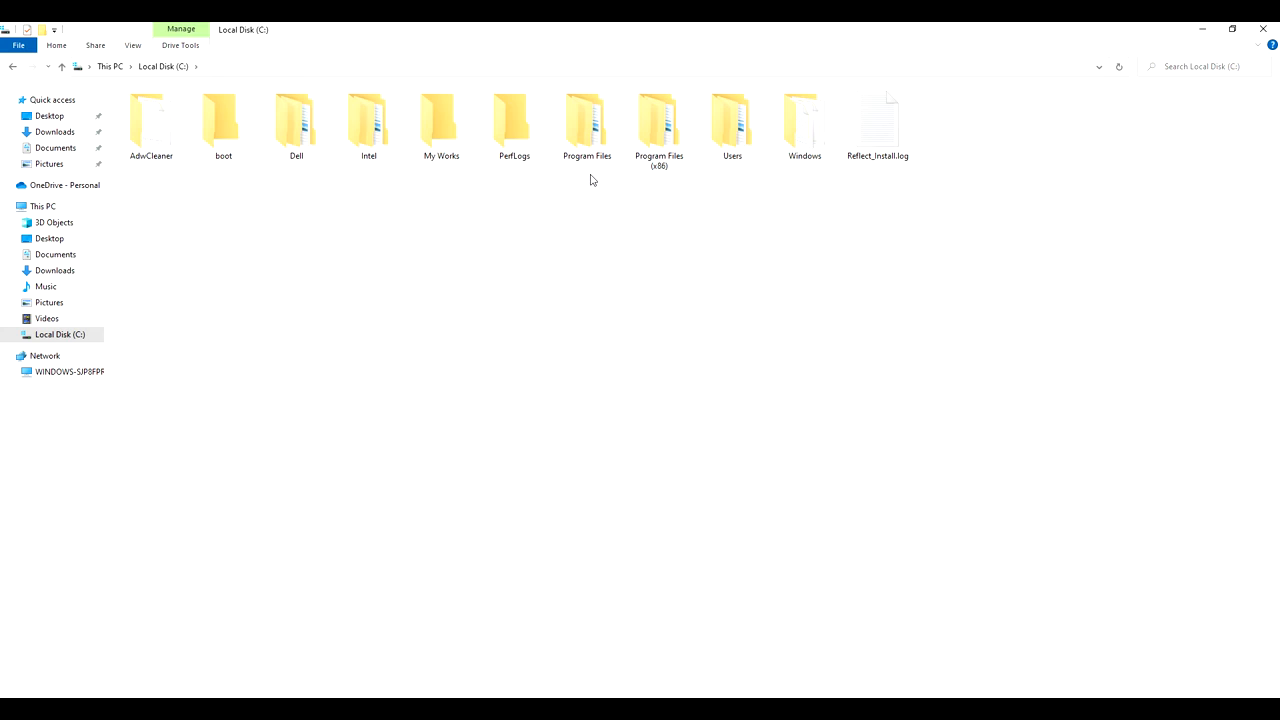
double_click(586, 120)
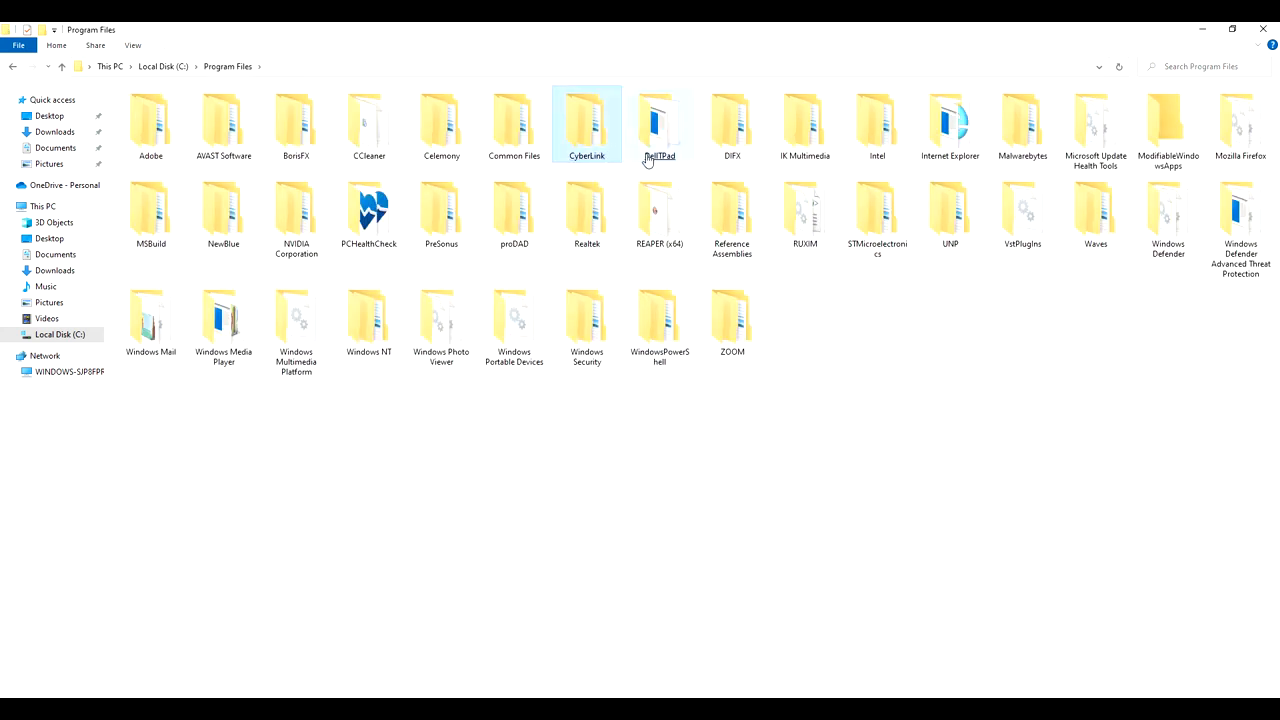
mouse_move(804, 124)
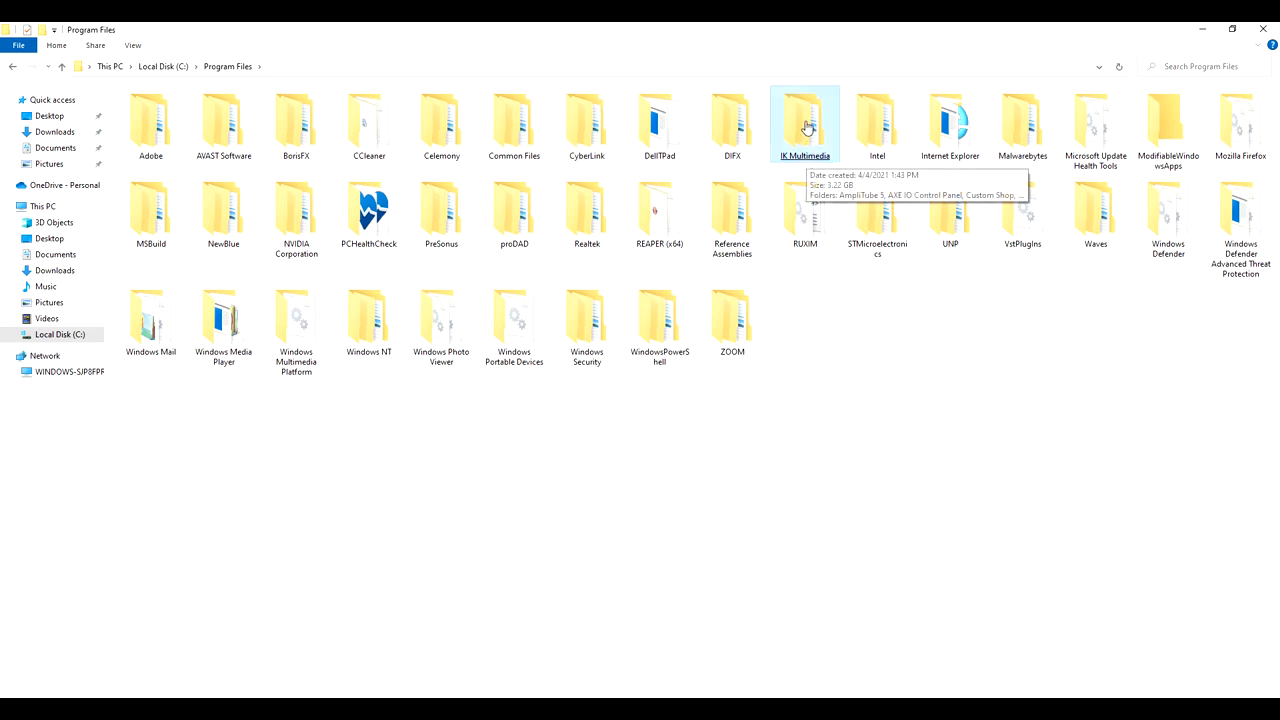
Enter the IK Multimedia folder to see AmpliTube 5, AXE IO Control Panel and Product Manager
double_click(804, 120)
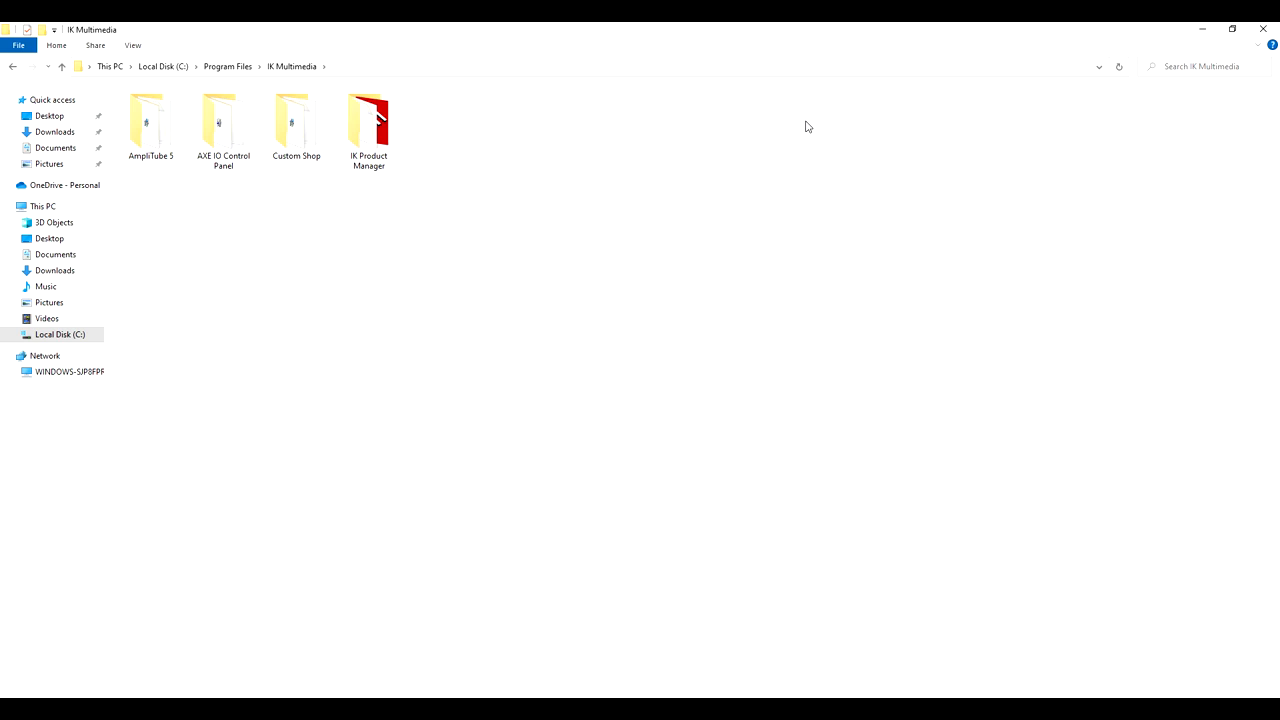
mouse_move(452, 88)
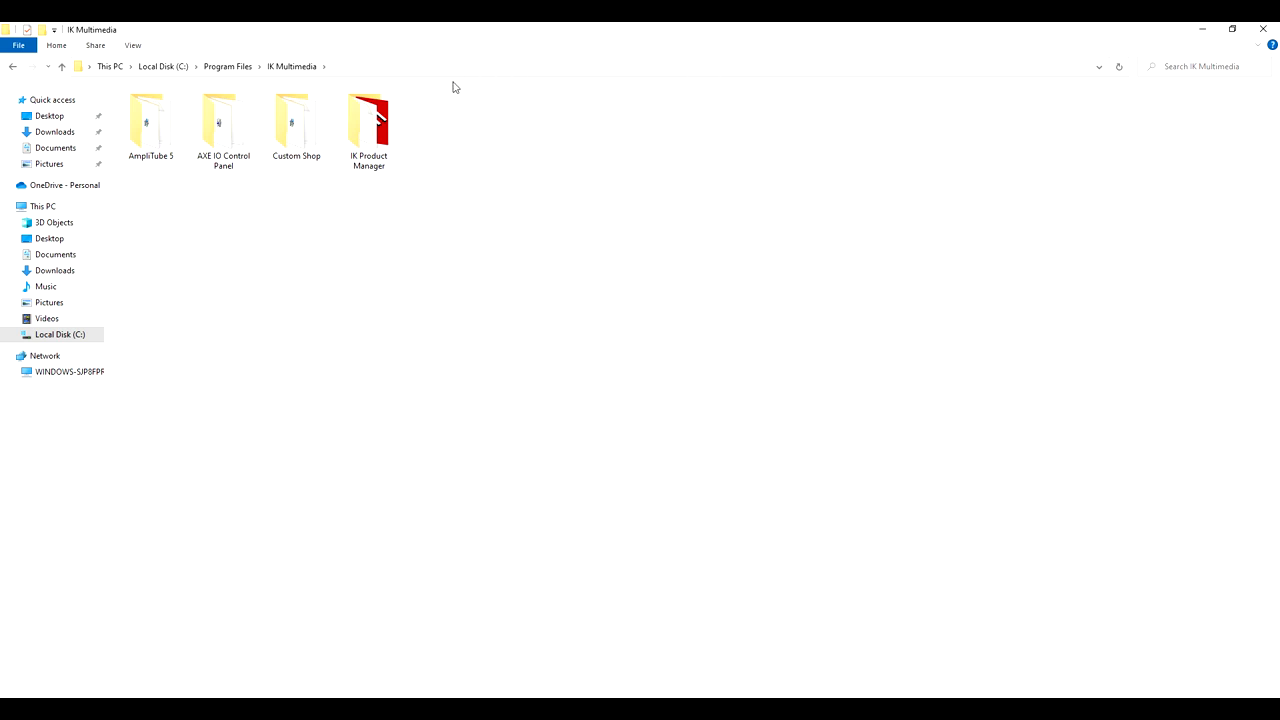
double_click(224, 120)
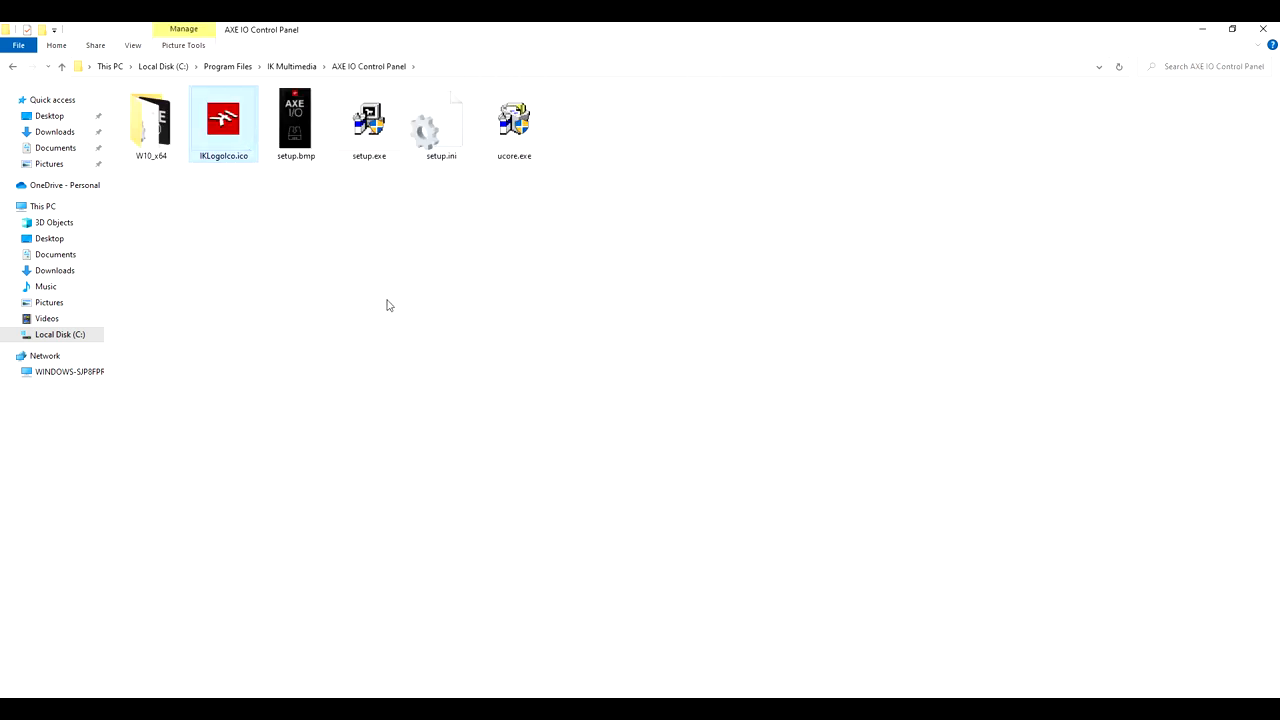
mouse_move(380, 176)
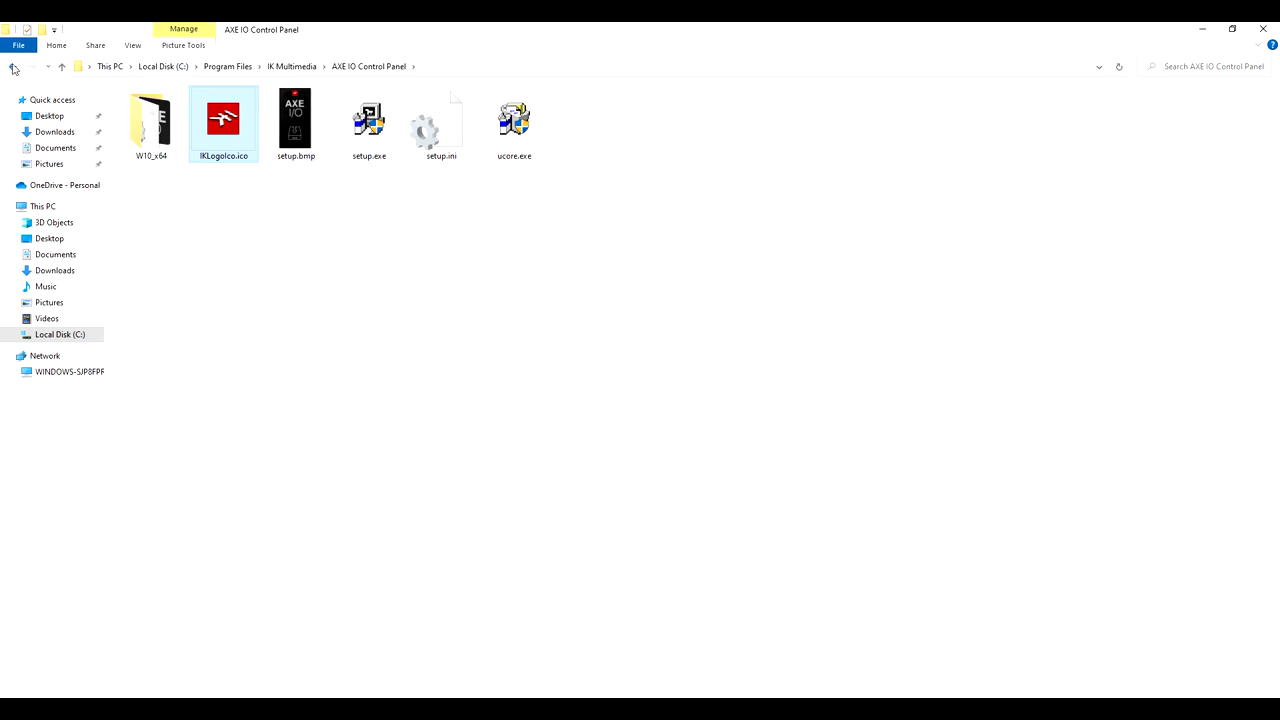
left_click(12, 66)
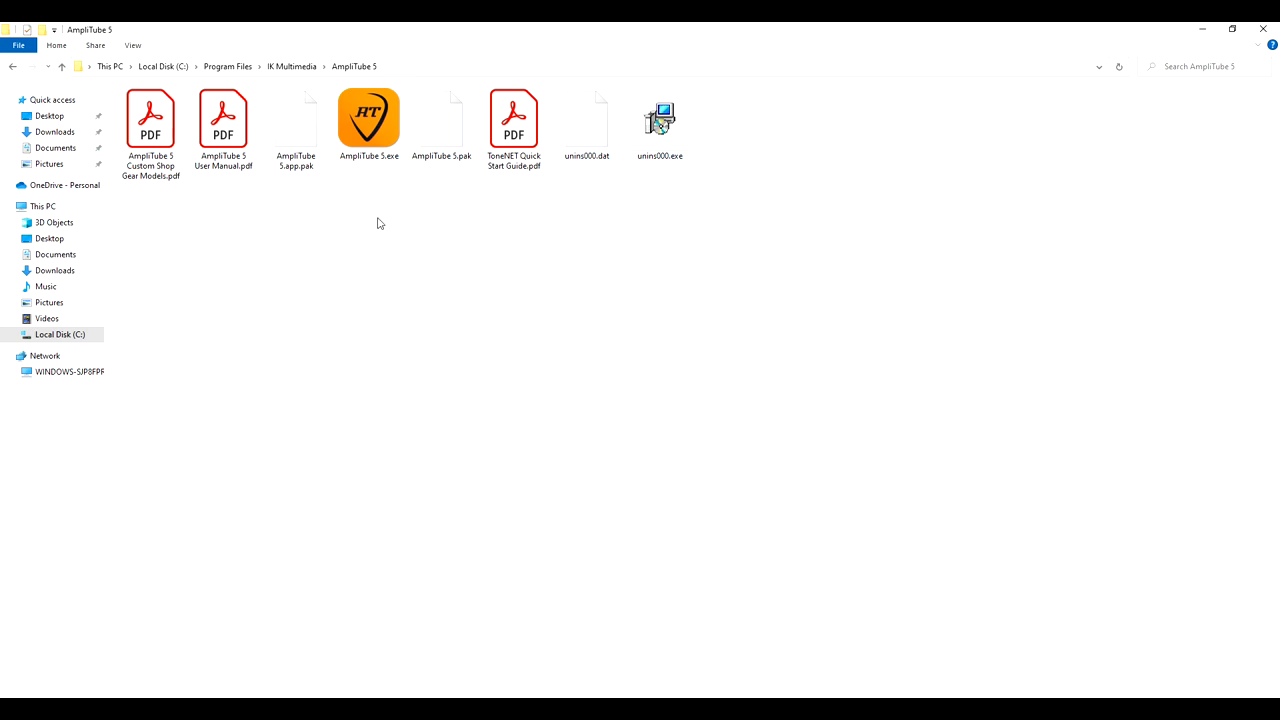
mouse_move(366, 172)
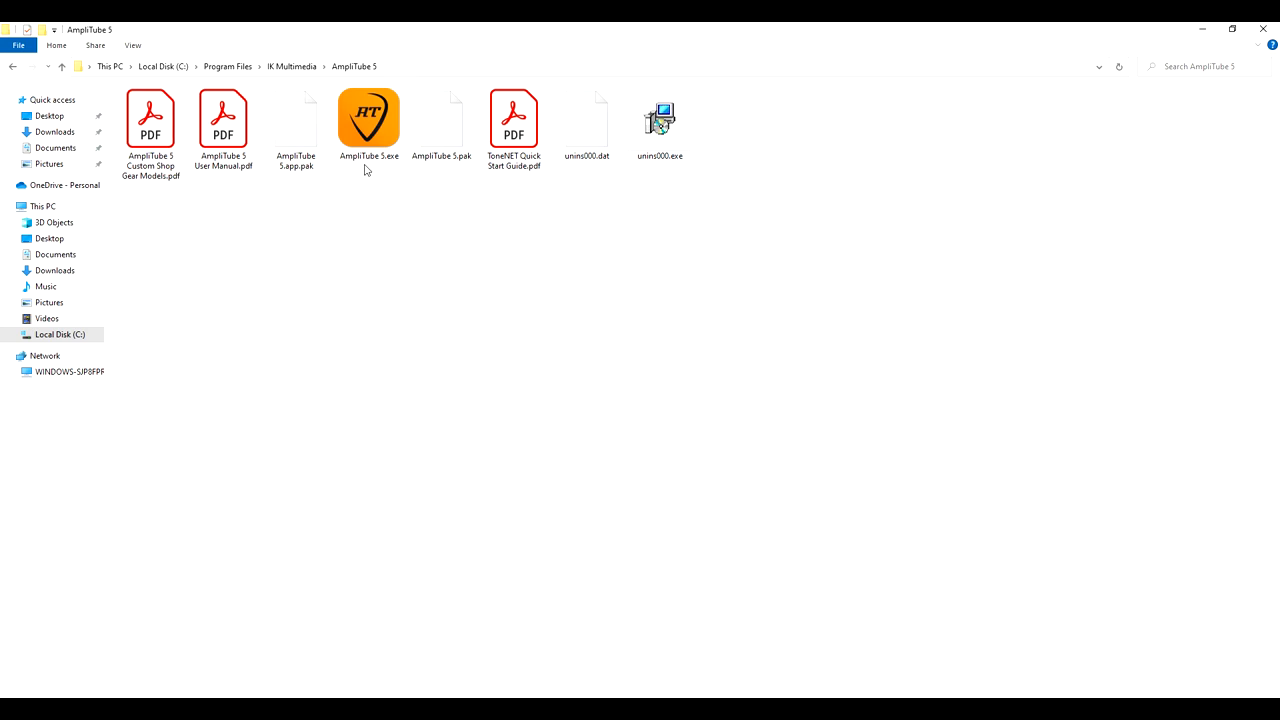
left_click(368, 120)
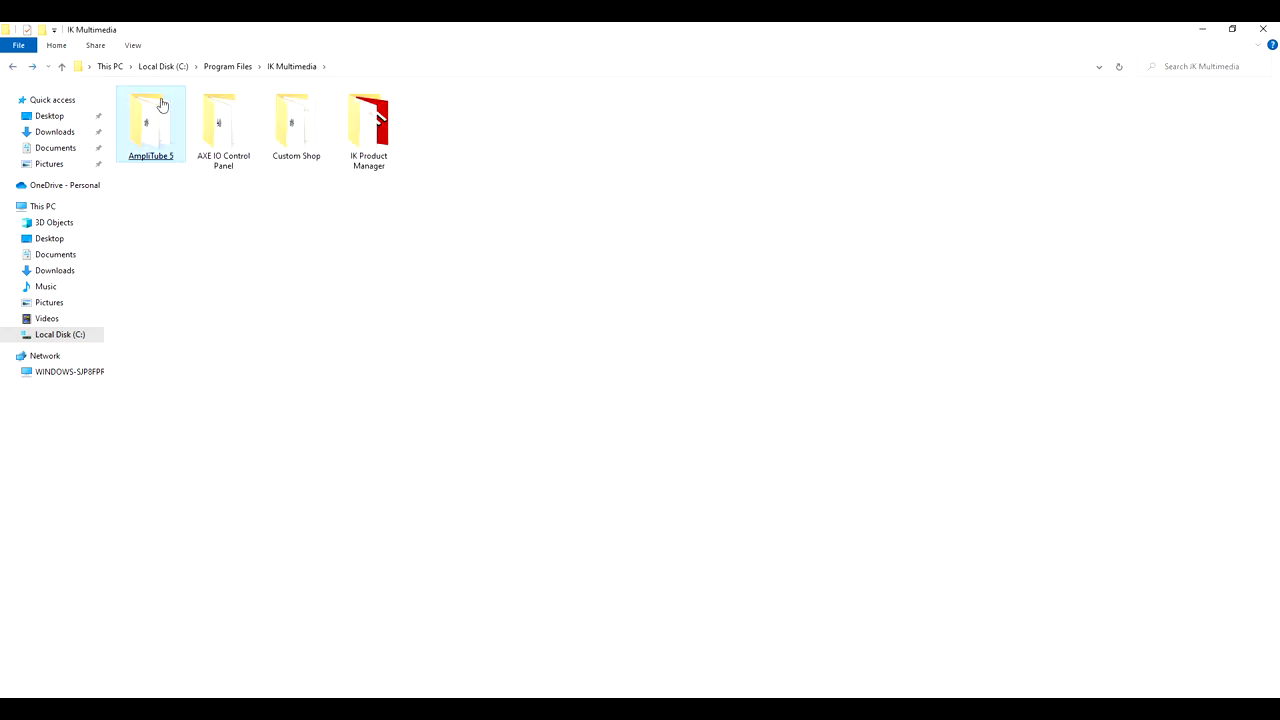
Look at IK Product Manager.exe in its folder, then return to the Program Files list
double_click(368, 120)
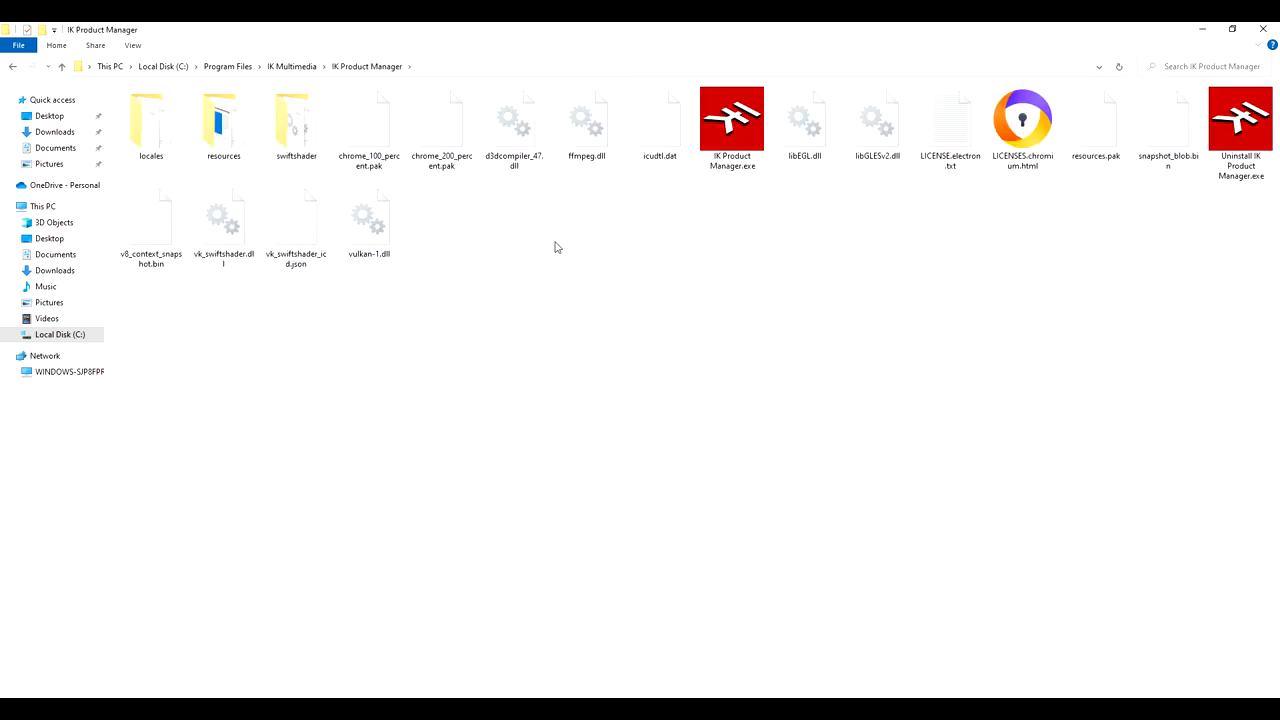
left_click(732, 120)
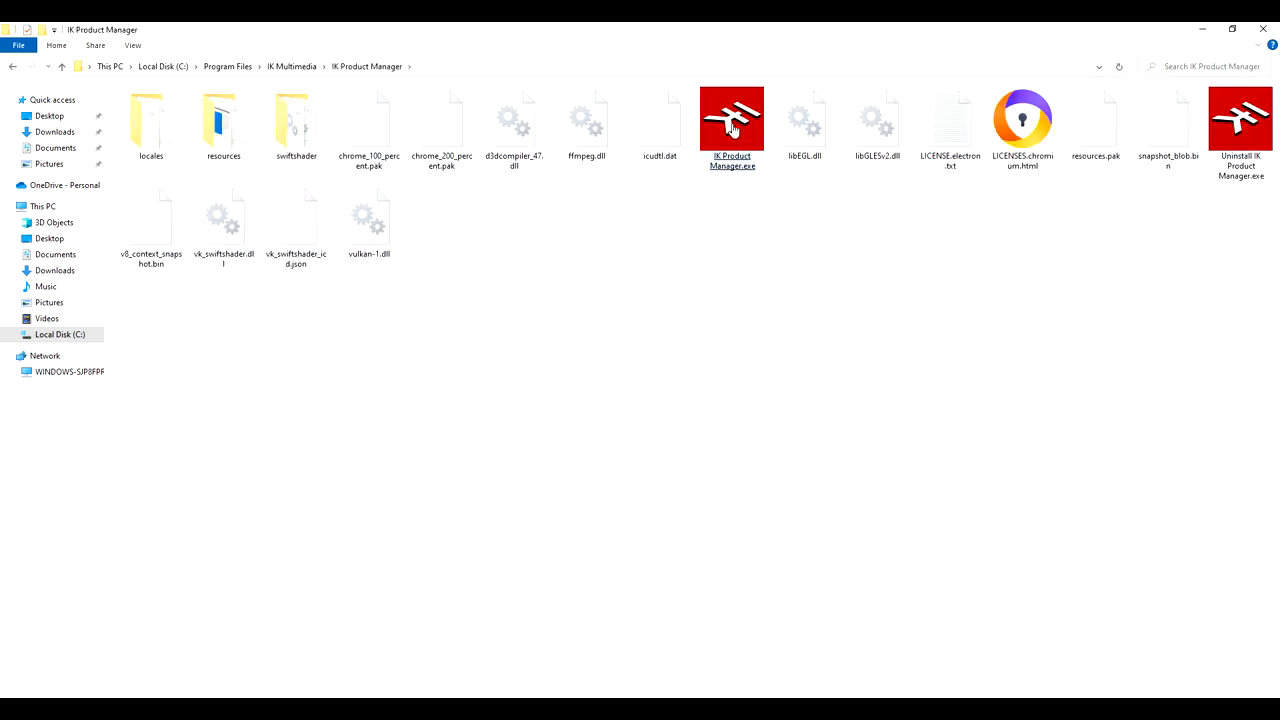
left_click(732, 120)
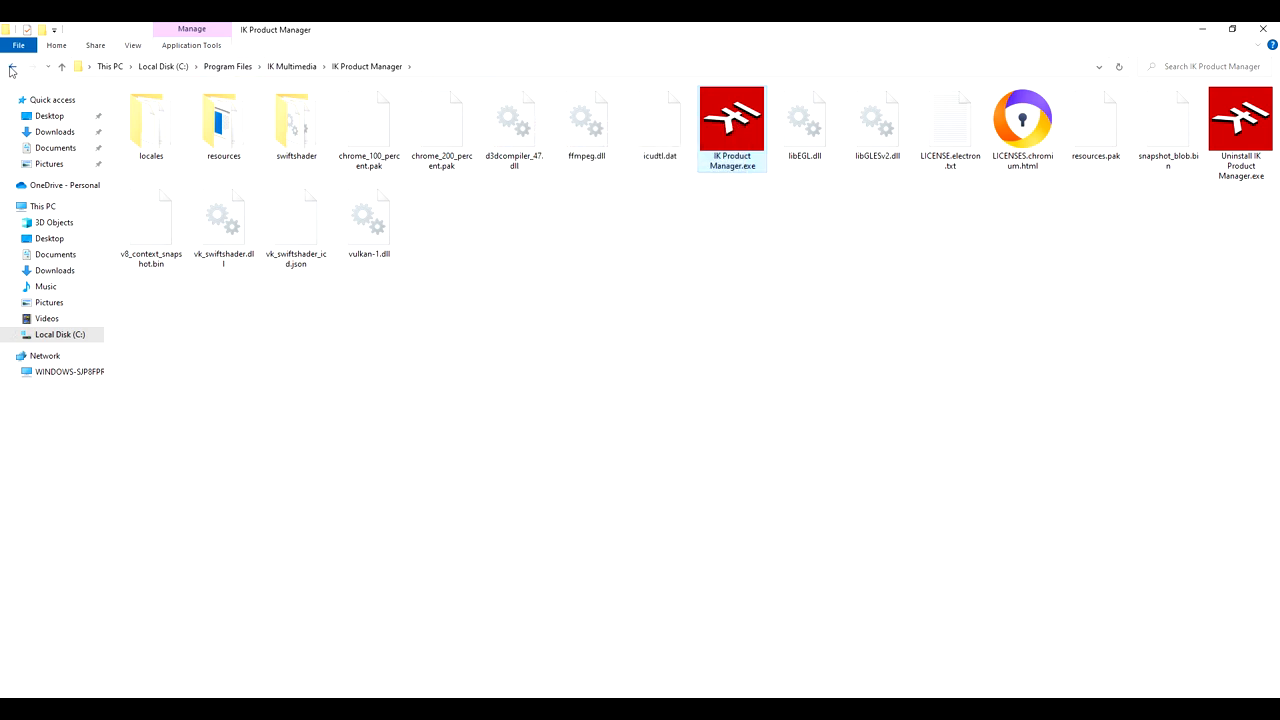
left_click(12, 66)
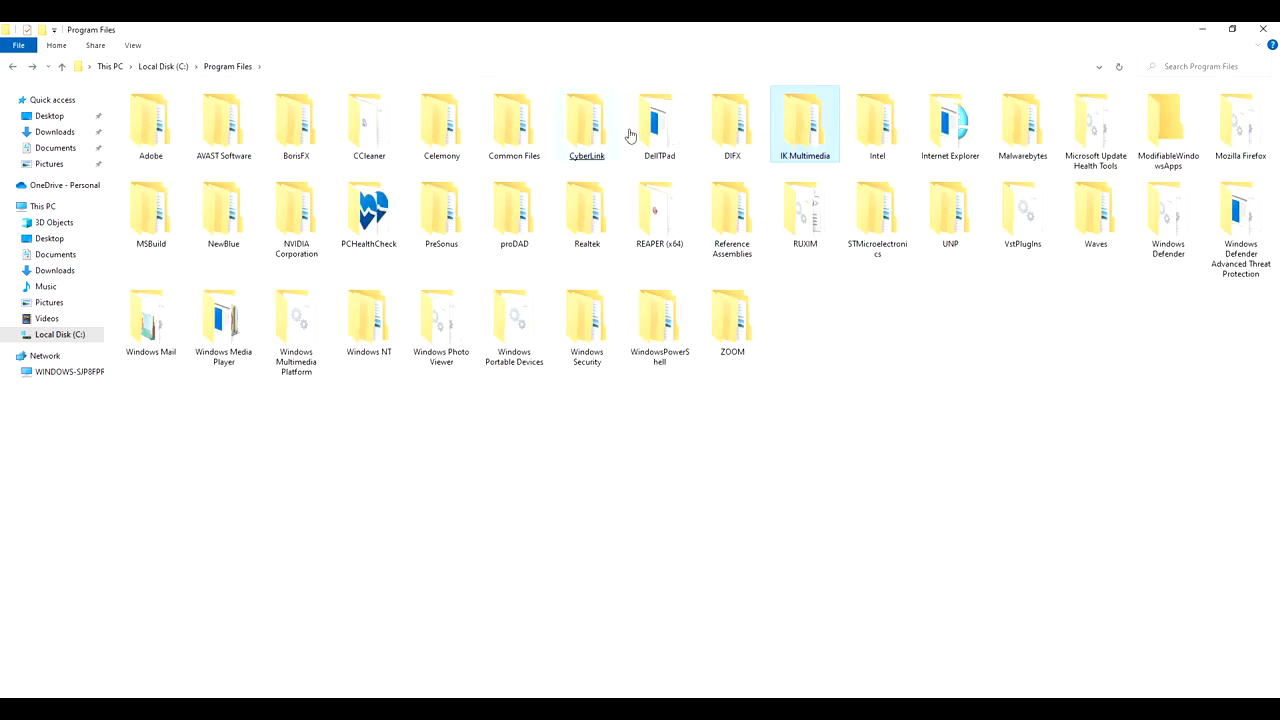
mouse_move(804, 124)
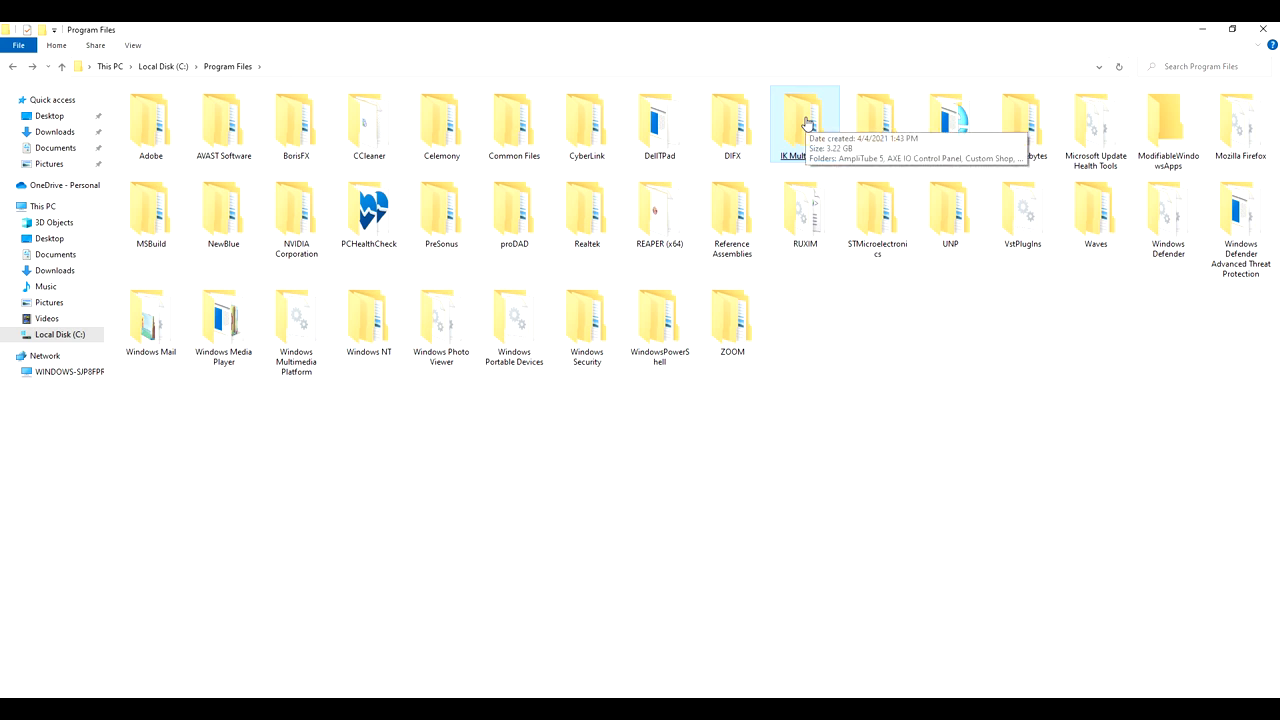
mouse_move(804, 172)
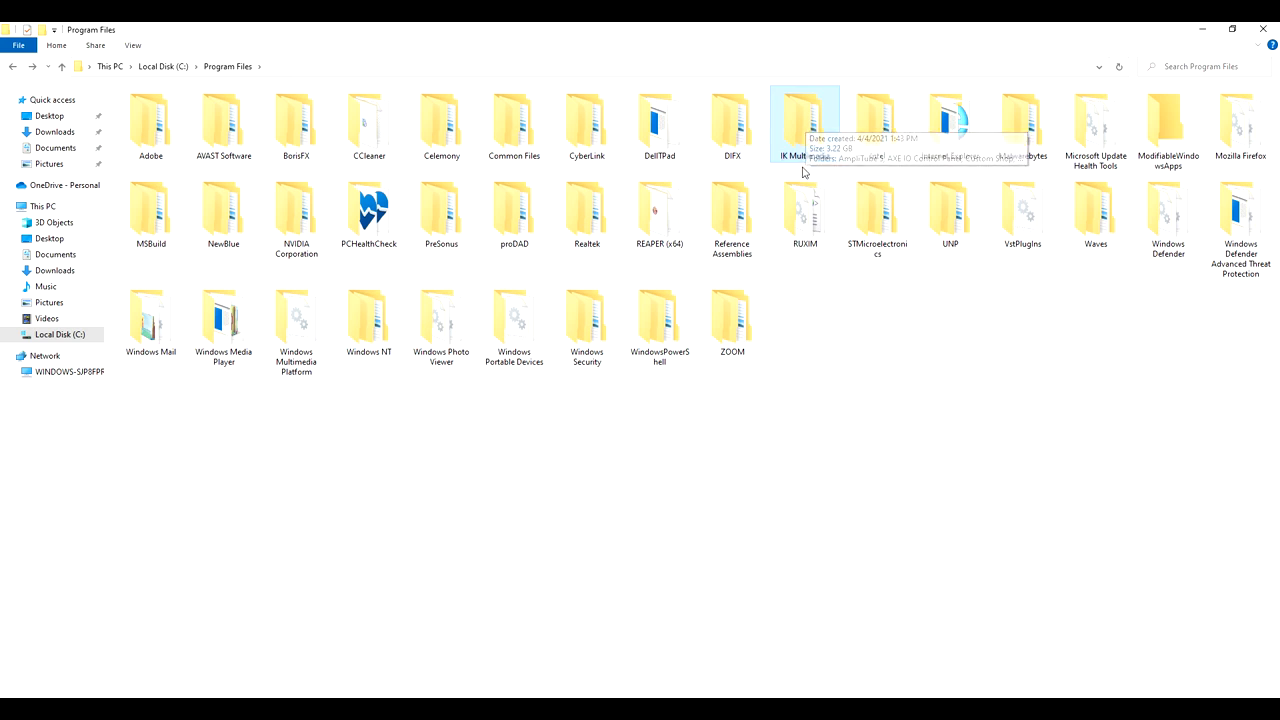